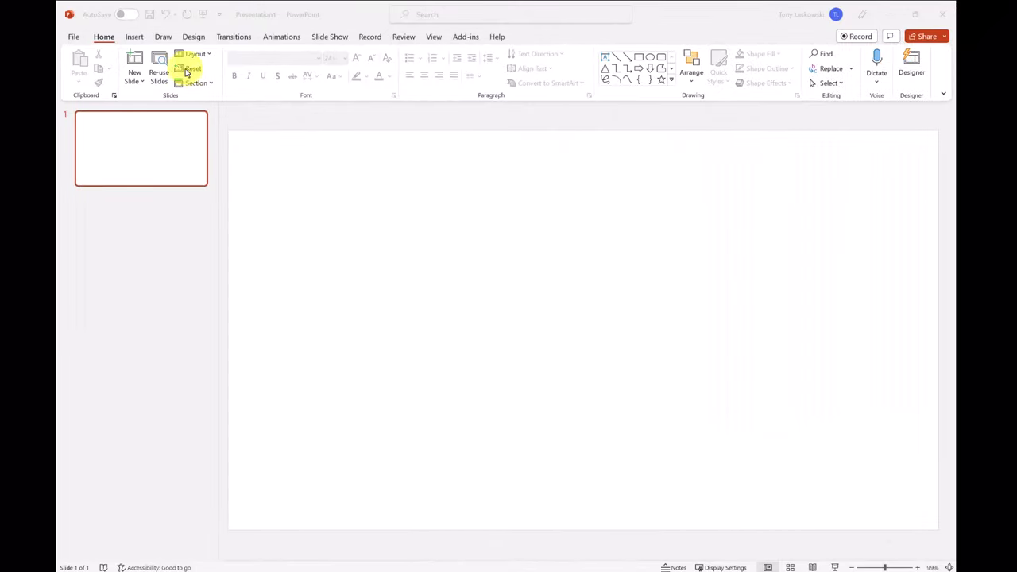
# Switch the ribbon to the Insert tab on the blank slide.
pyautogui.click(135, 37)
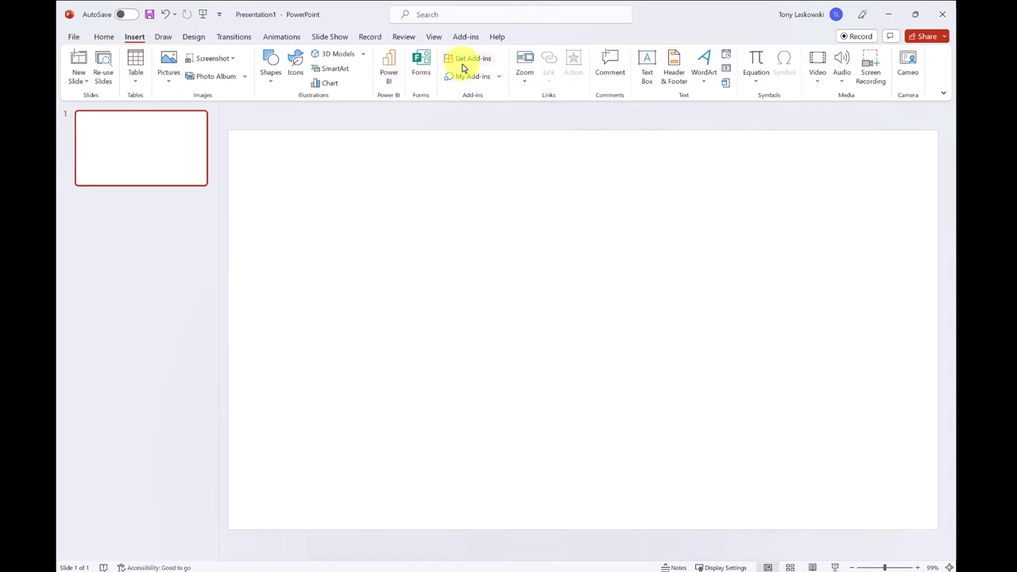
# Search the add-in store for 'breaktime' and insert the Breaktime timer, accepting its terms.
pyautogui.click(470, 64)
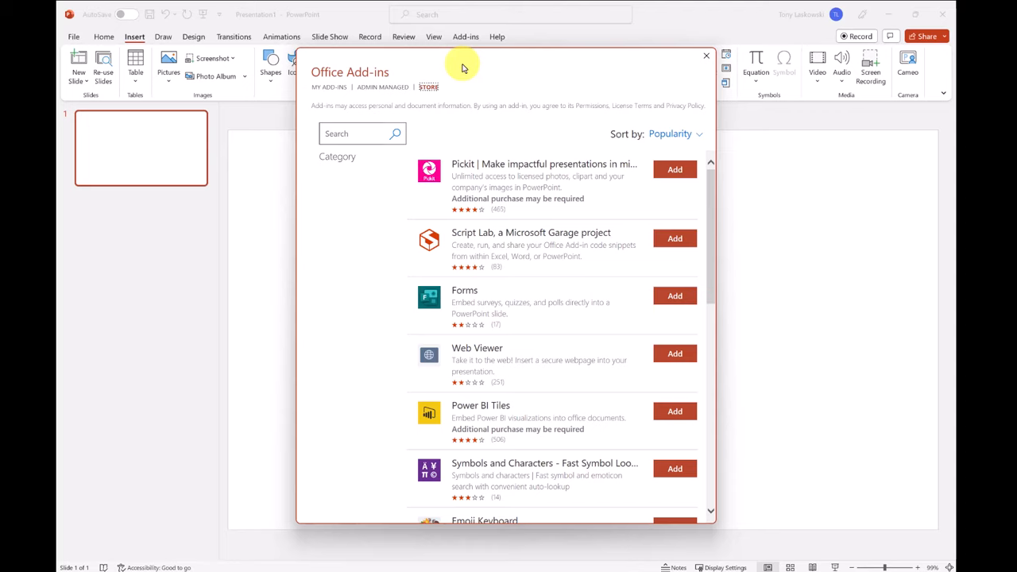
pyautogui.moveTo(470, 110)
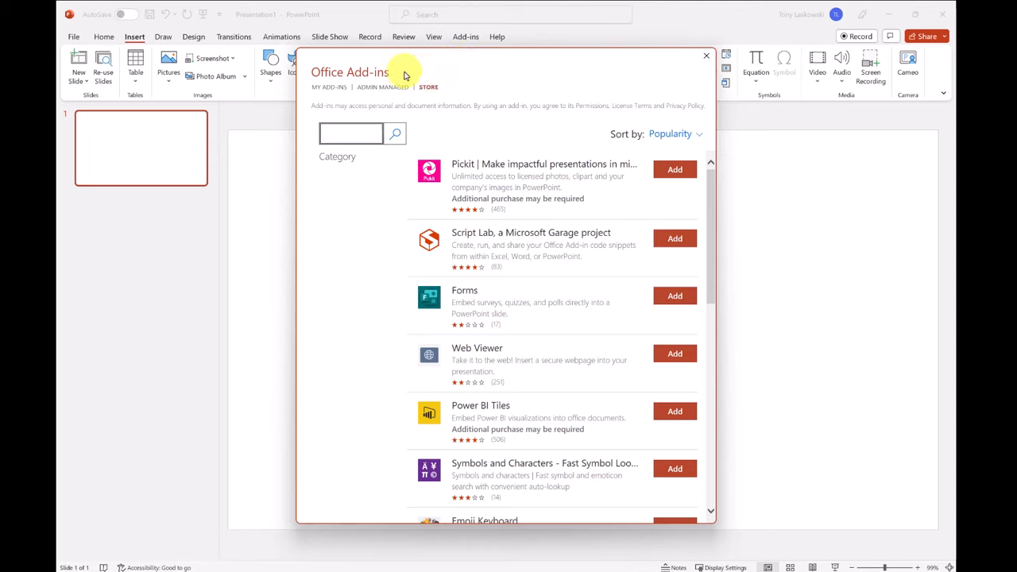
pyautogui.write('breaktime')
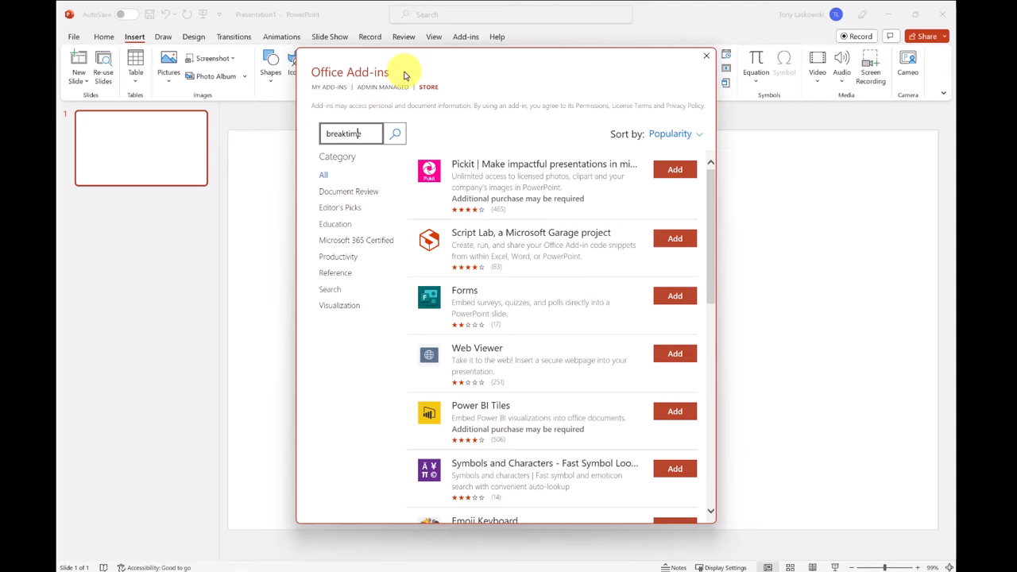
pyautogui.click(675, 169)
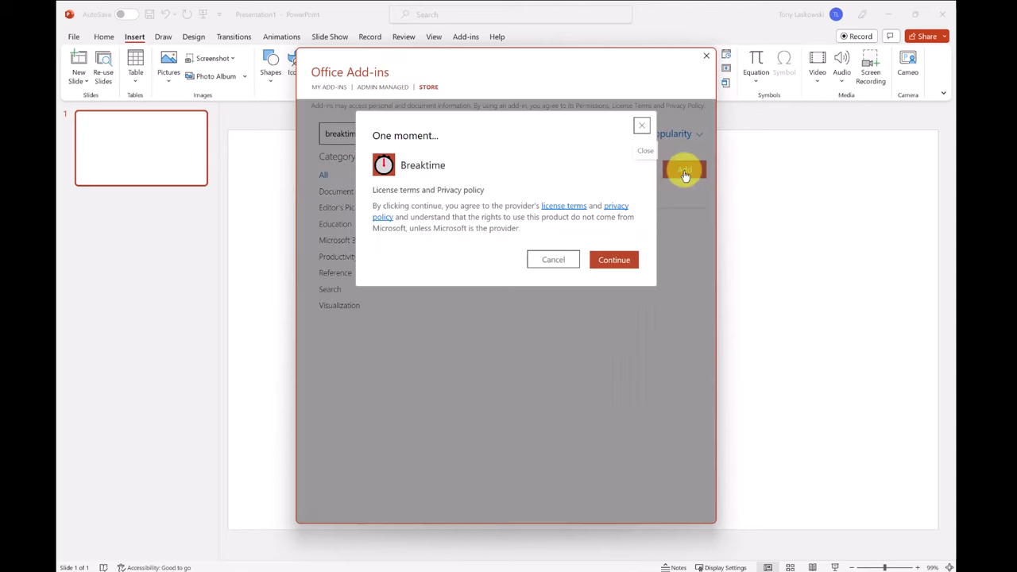
pyautogui.click(614, 259)
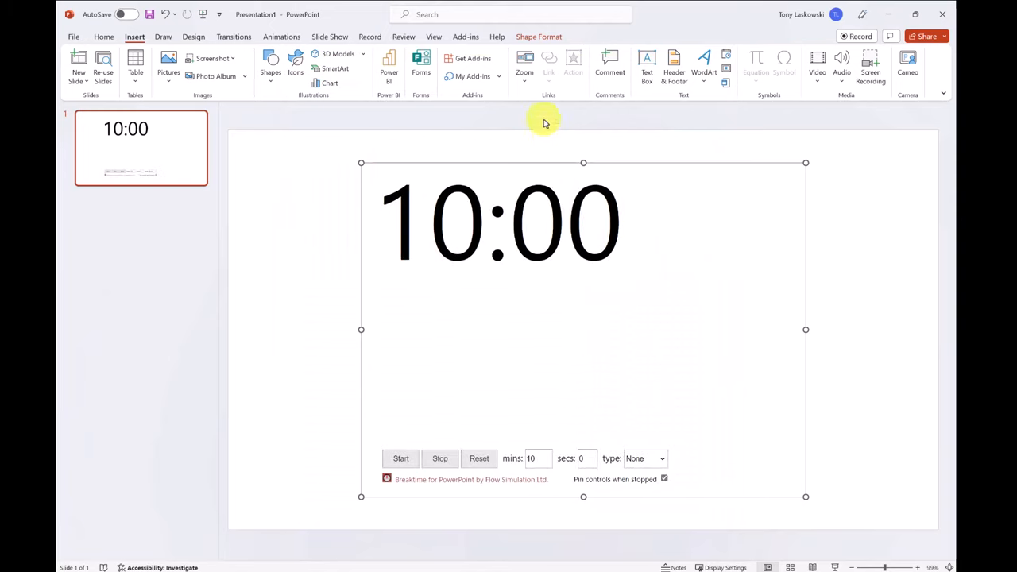
# Shrink the Breaktime timer and switch its break type to Coffee.
pyautogui.click(472, 75)
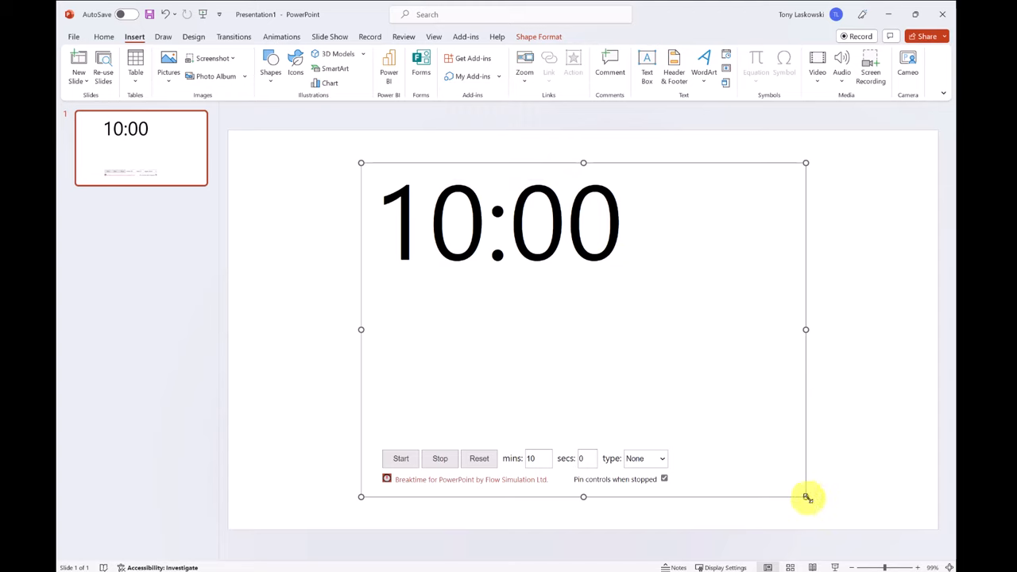
pyautogui.moveTo(807, 497); pyautogui.dragTo(705, 398)
pyautogui.write('5')
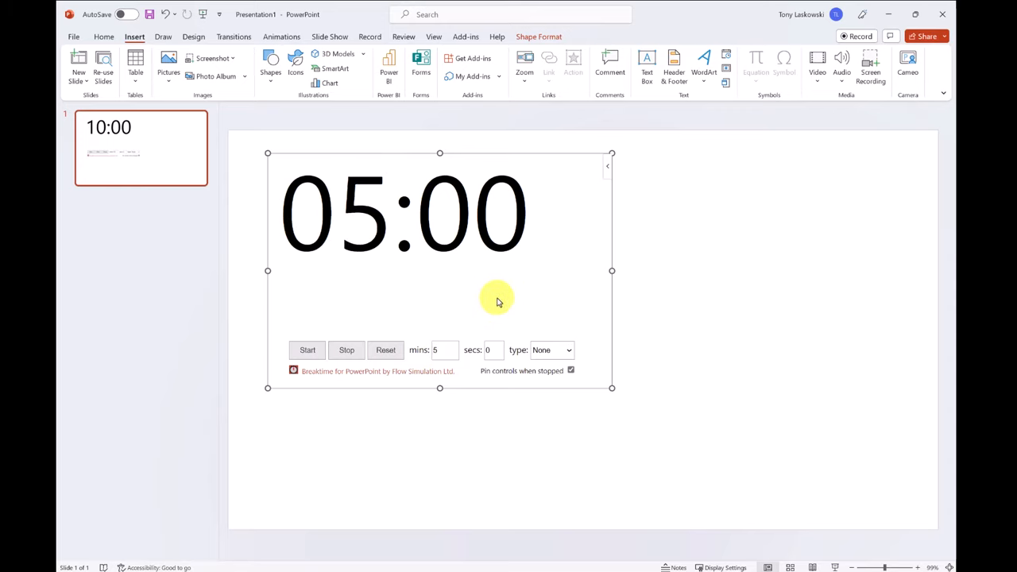
pyautogui.click(551, 349)
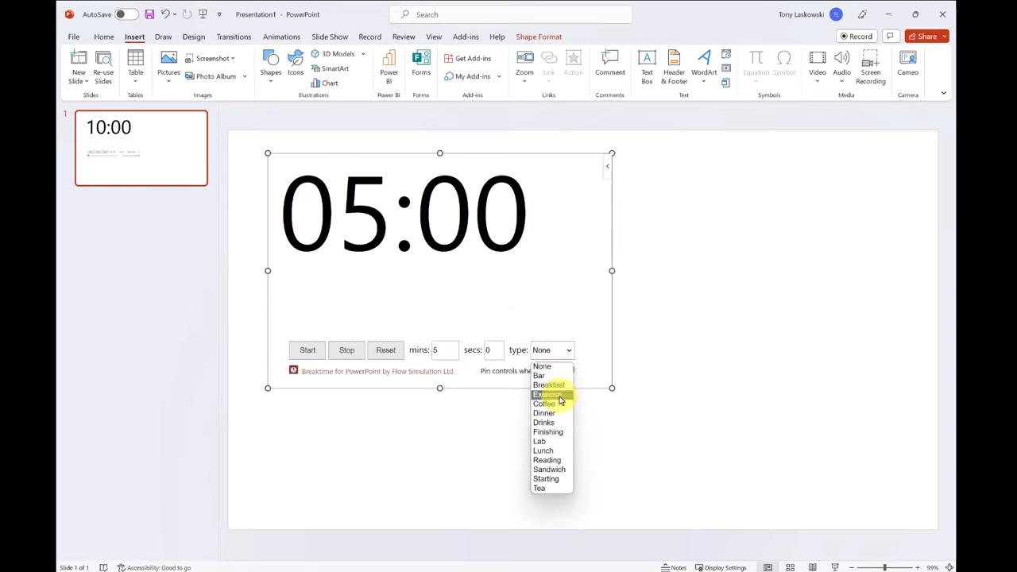
pyautogui.click(544, 404)
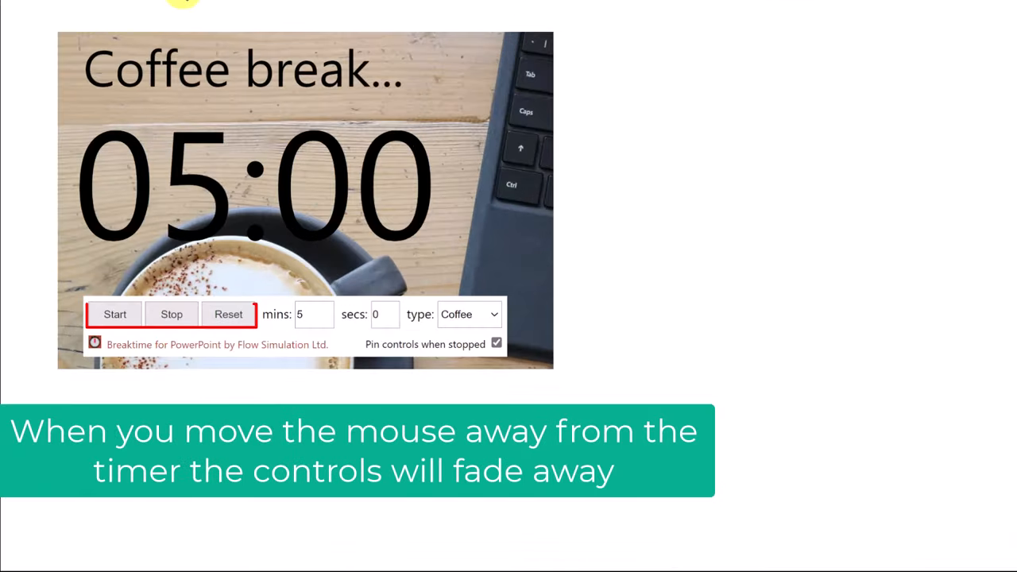
pyautogui.moveTo(97, 339)
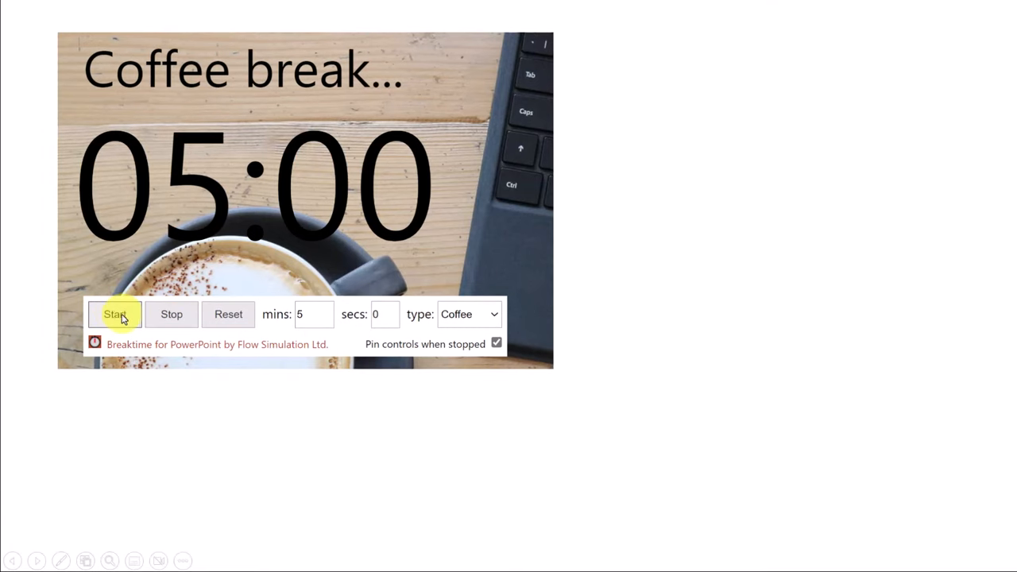
# Start the coffee-break countdown in the slideshow, then reset it to 05:00.
pyautogui.click(115, 314)
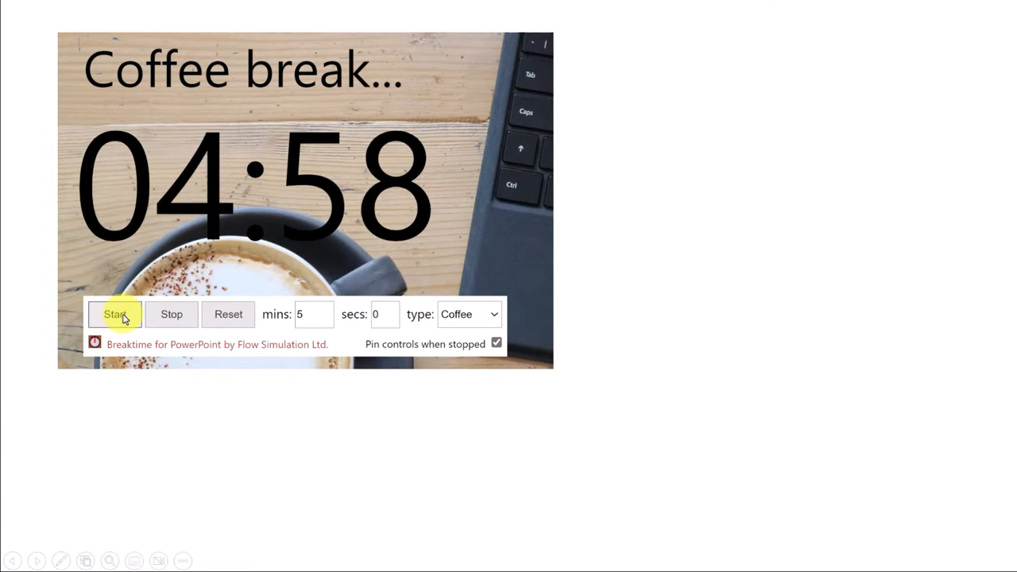
pyautogui.click(114, 314)
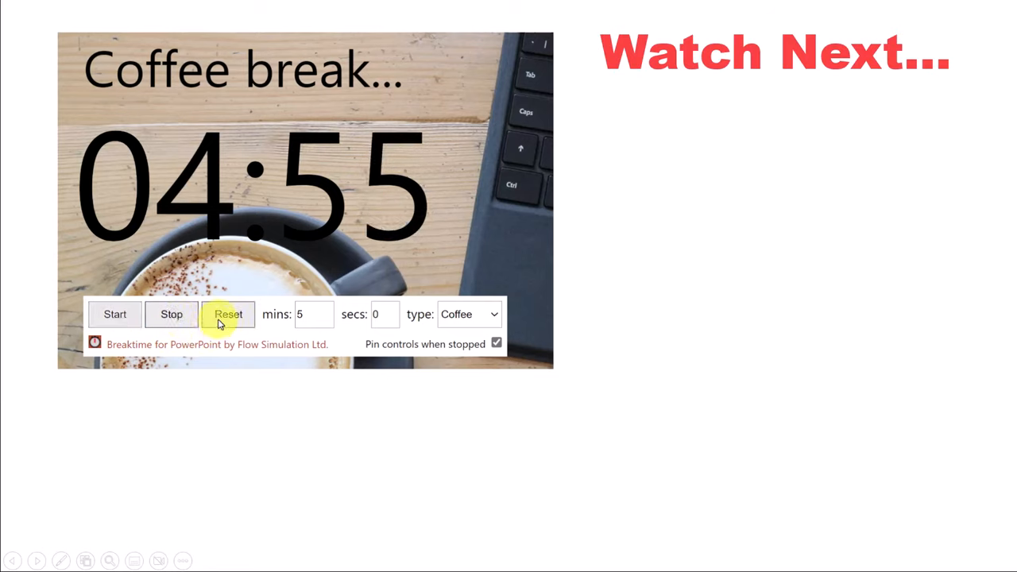
pyautogui.click(228, 314)
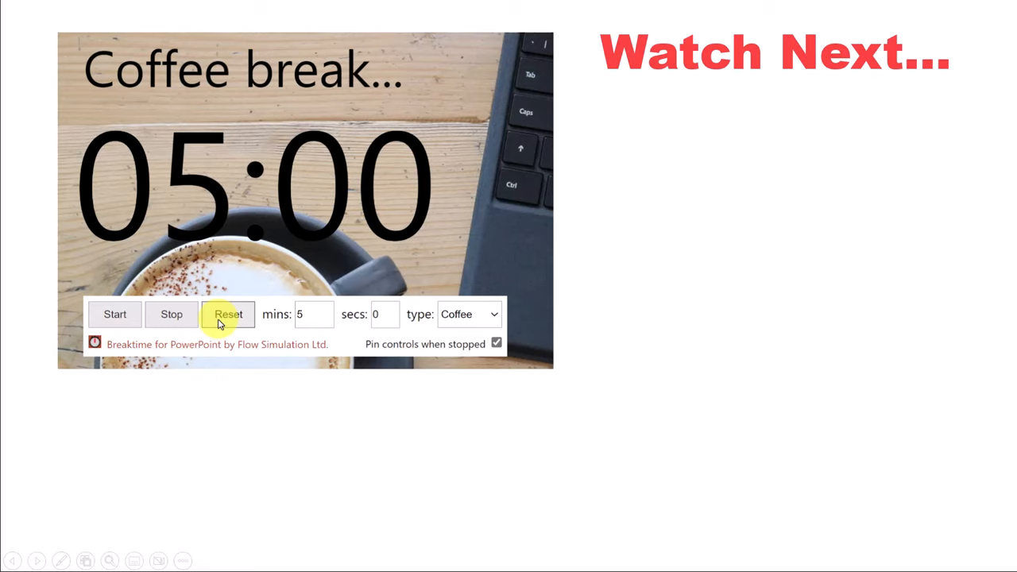